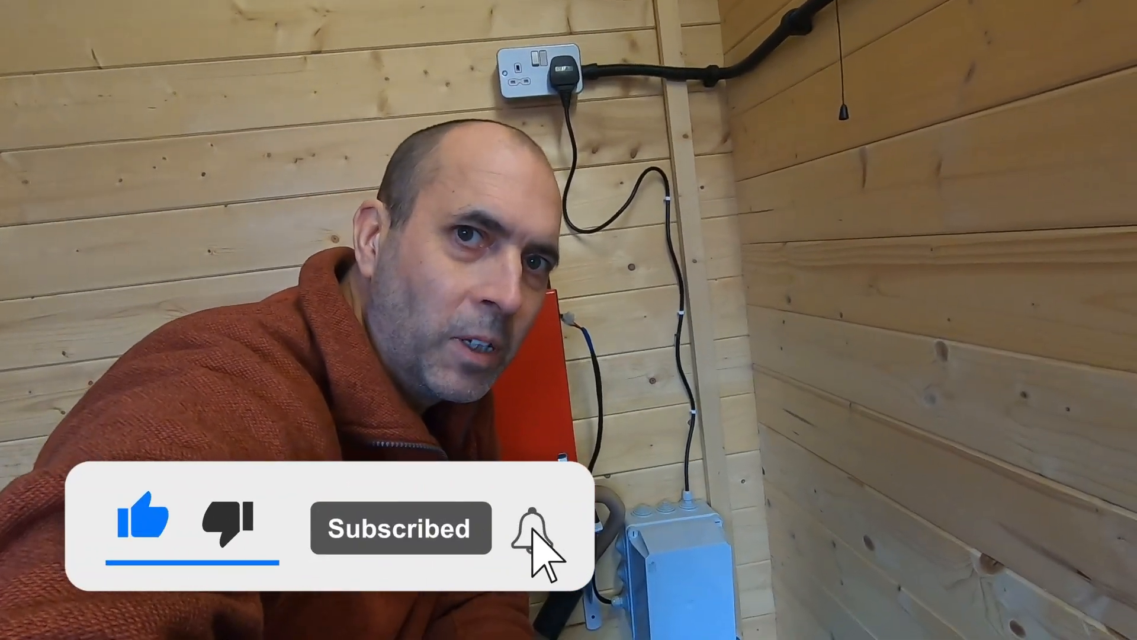
pyautogui.click(533, 527)
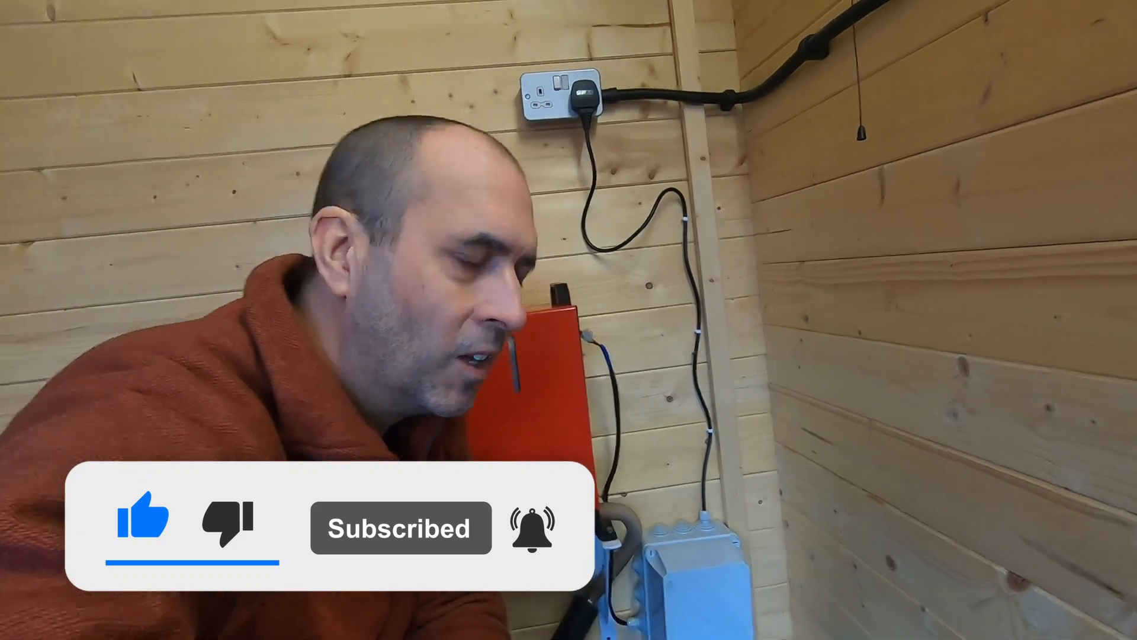